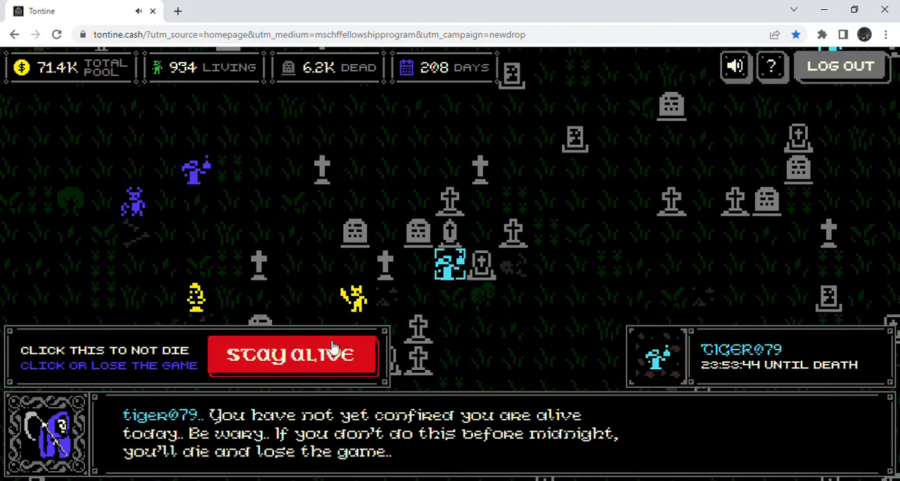
mouse_move(345, 359)
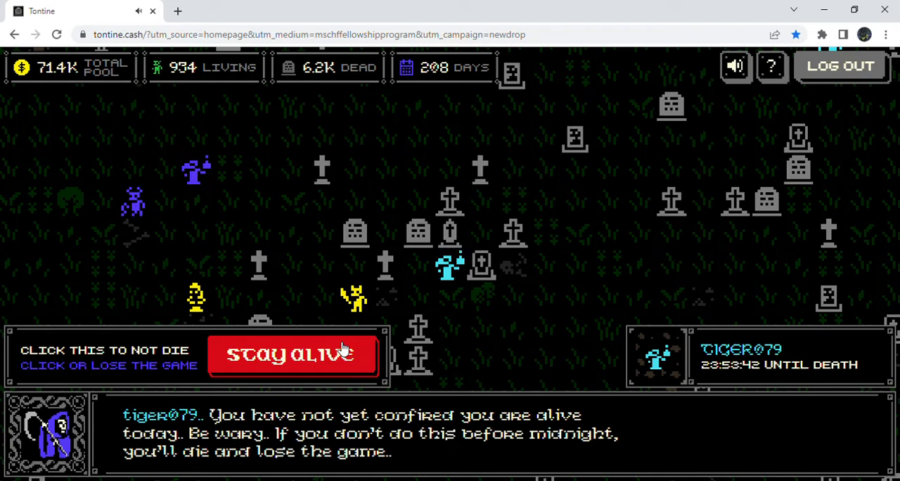
- Confirm tiger079 is alive today via Stay Alive, completing the check-in at 208 days alive
click(292, 355)
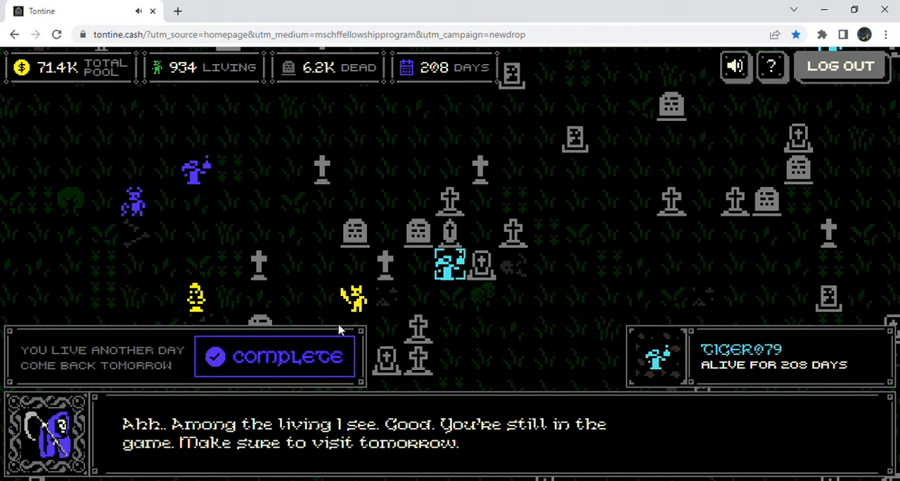
mouse_move(359, 232)
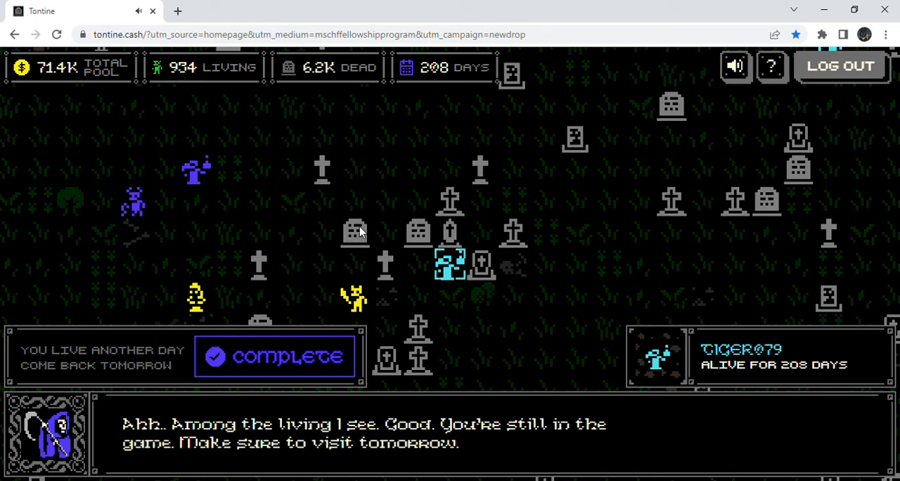